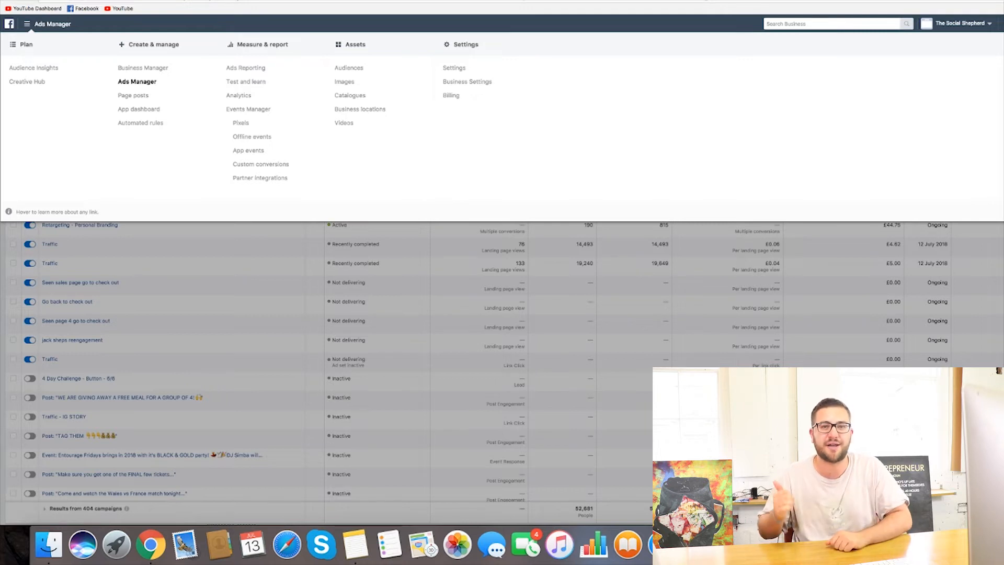
mouse_move(238, 95)
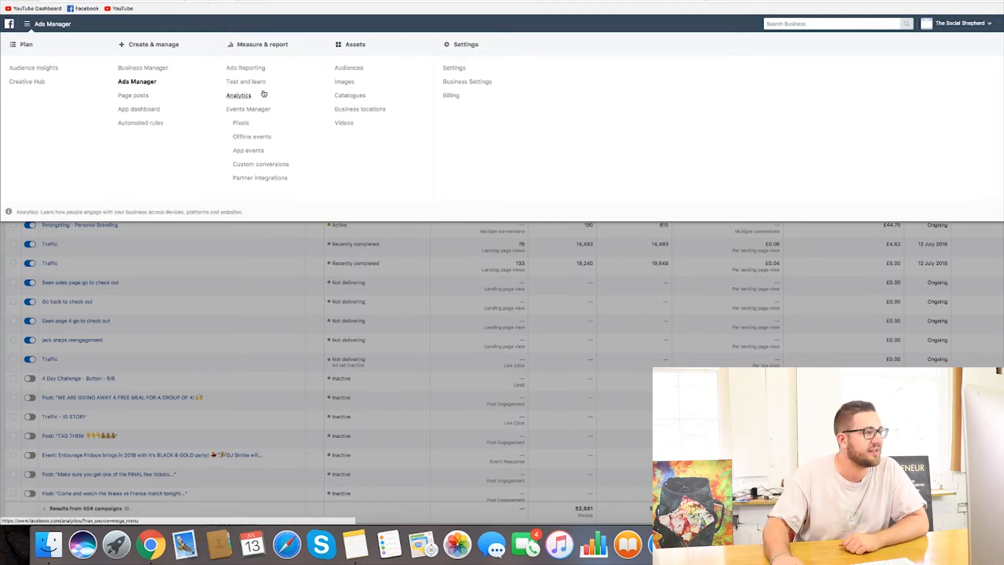
Step: Go to the Audiences library under Assets from the Ads Manager menu
left_click(237, 95)
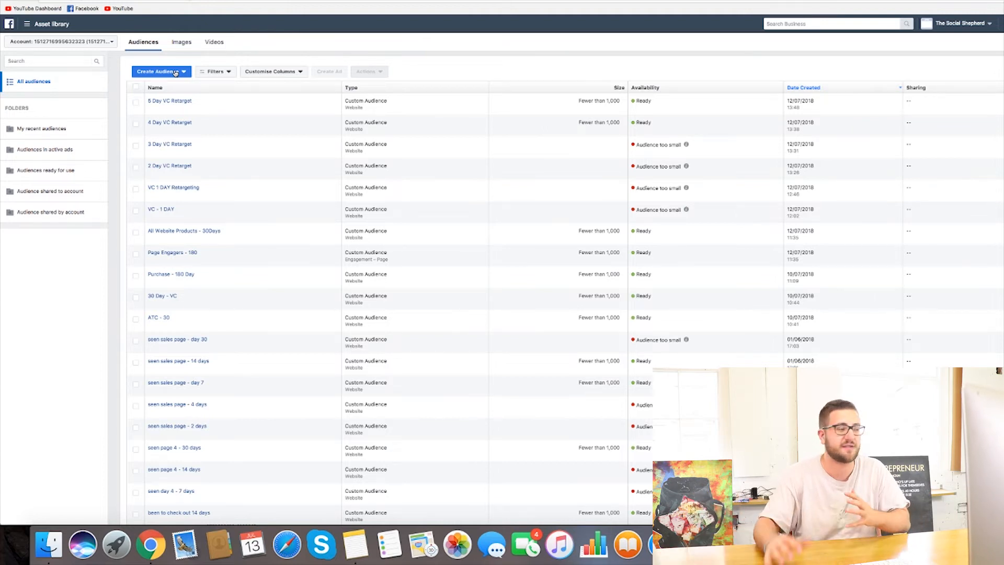
Step: Start a new Custom Audience using Engagement as the source
left_click(160, 72)
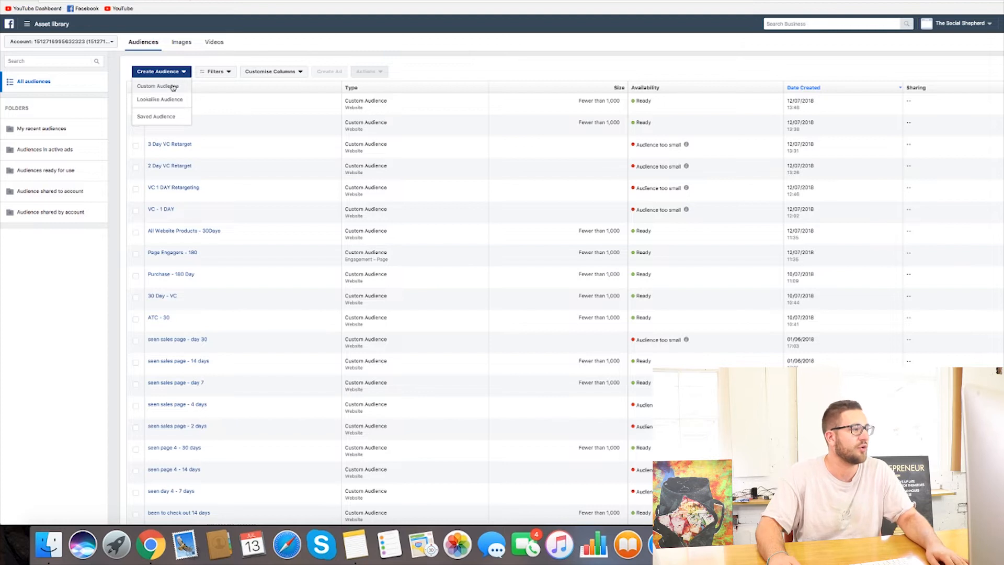
left_click(158, 86)
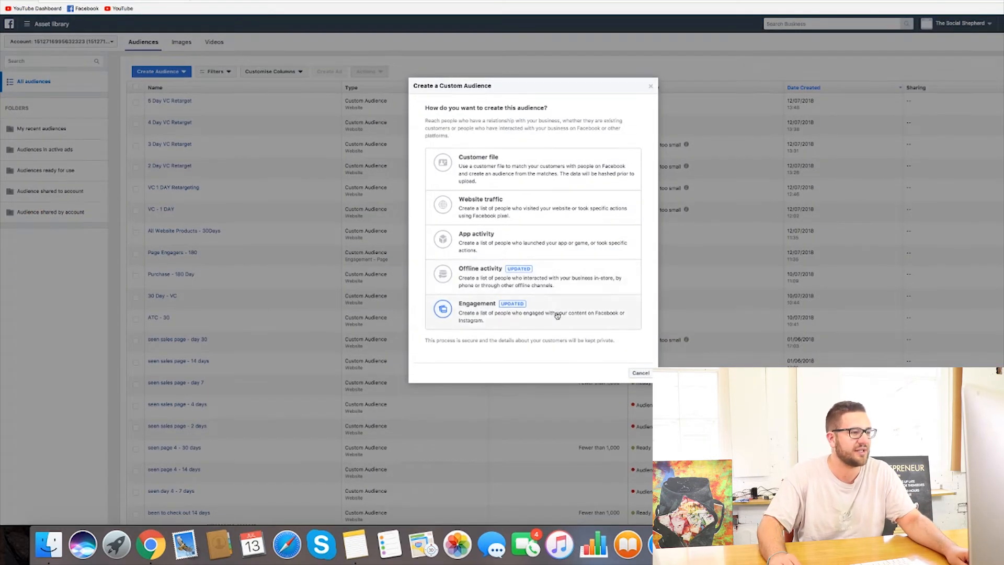
left_click(531, 310)
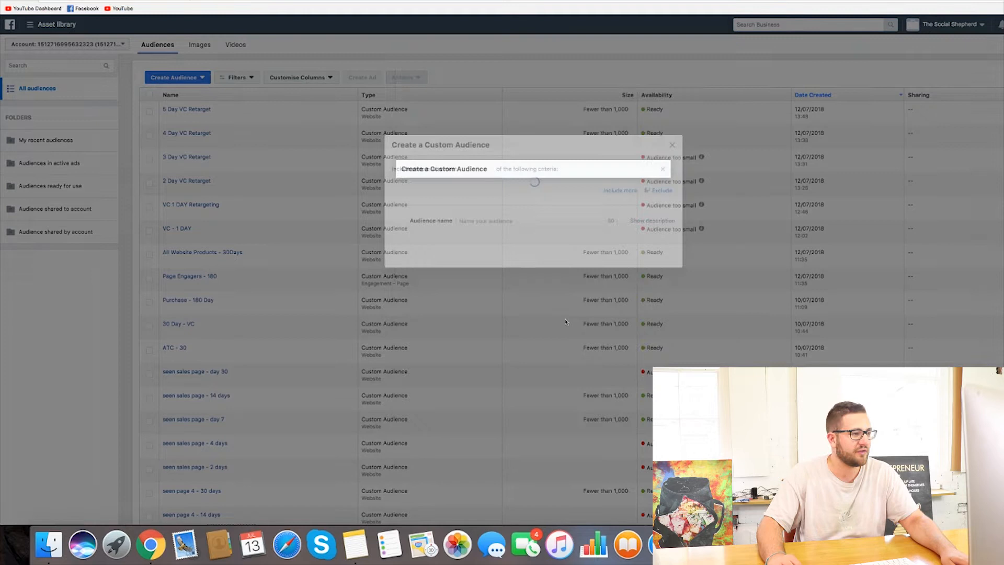
Step: Target anyone who visited the jackshepherdco business profile in the past 365 days
left_click(442, 175)
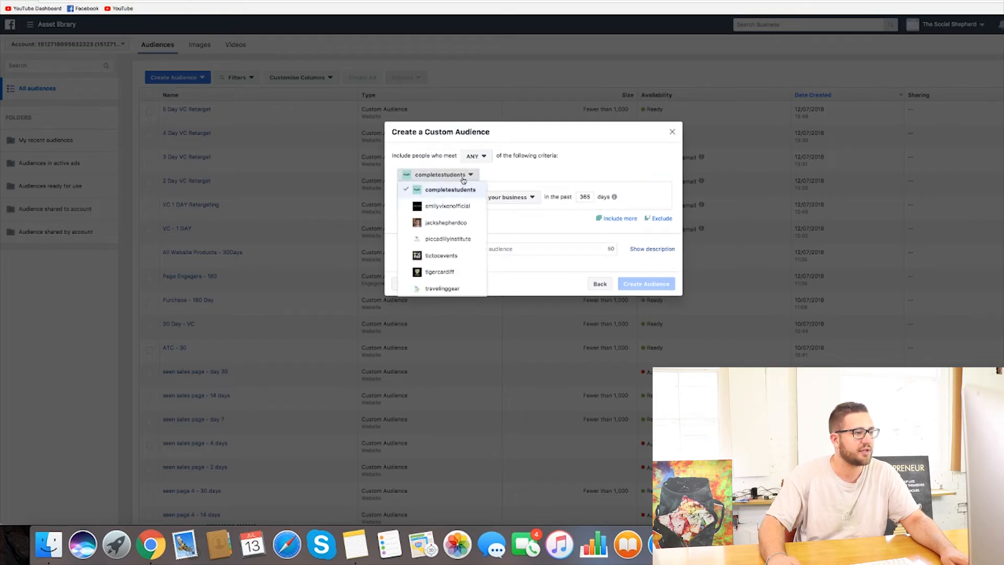
left_click(444, 222)
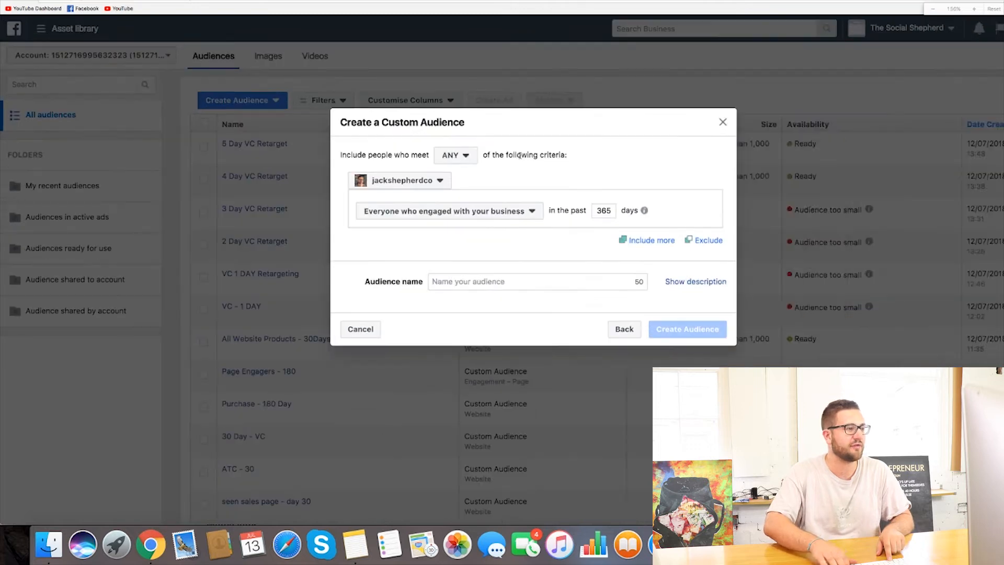
left_click(449, 211)
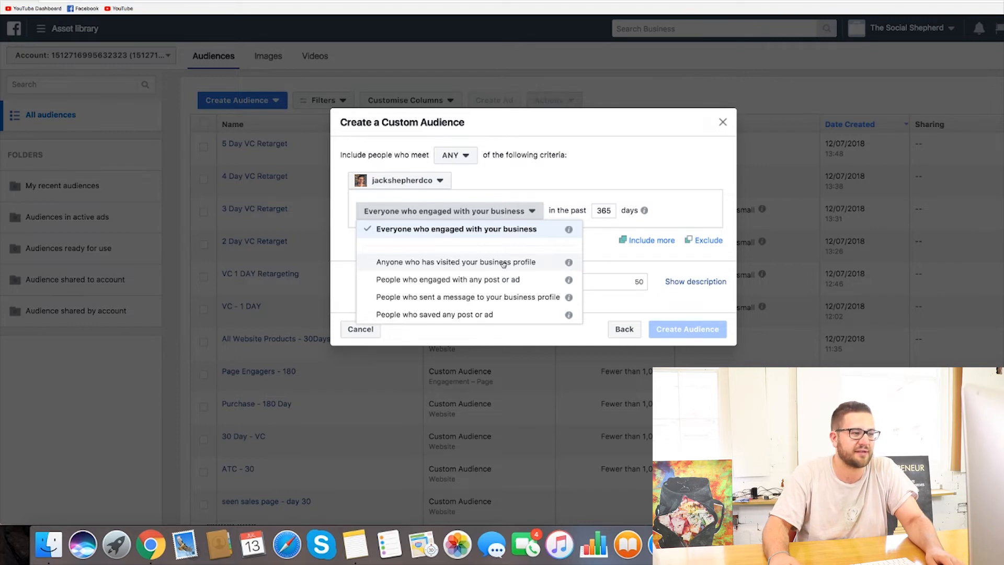
left_click(454, 261)
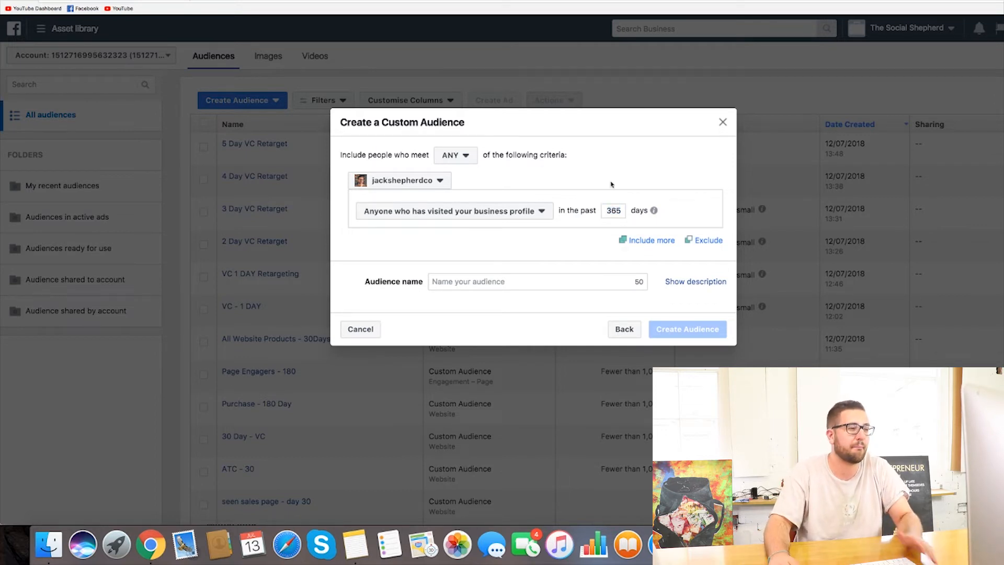
left_click(536, 282)
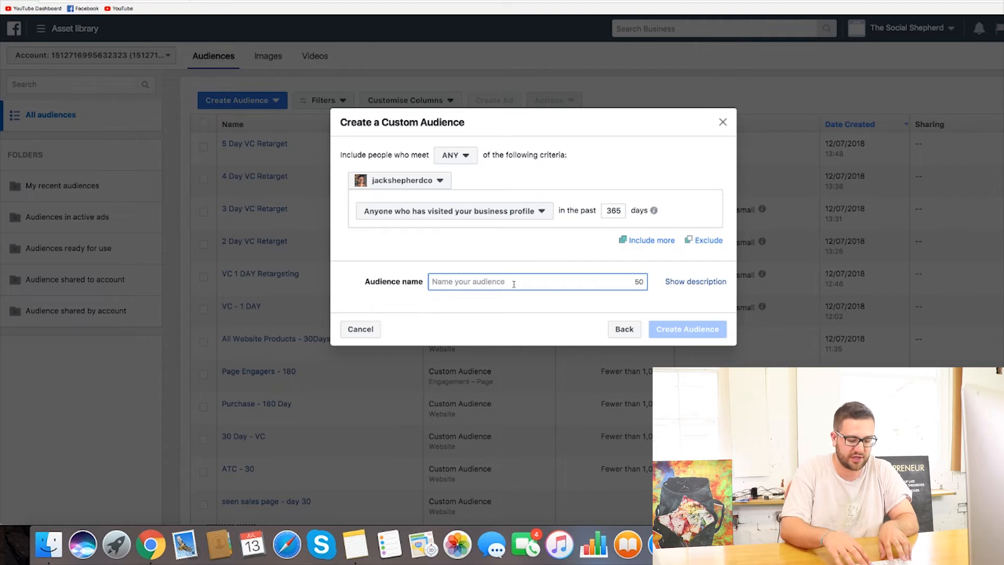
type("@")
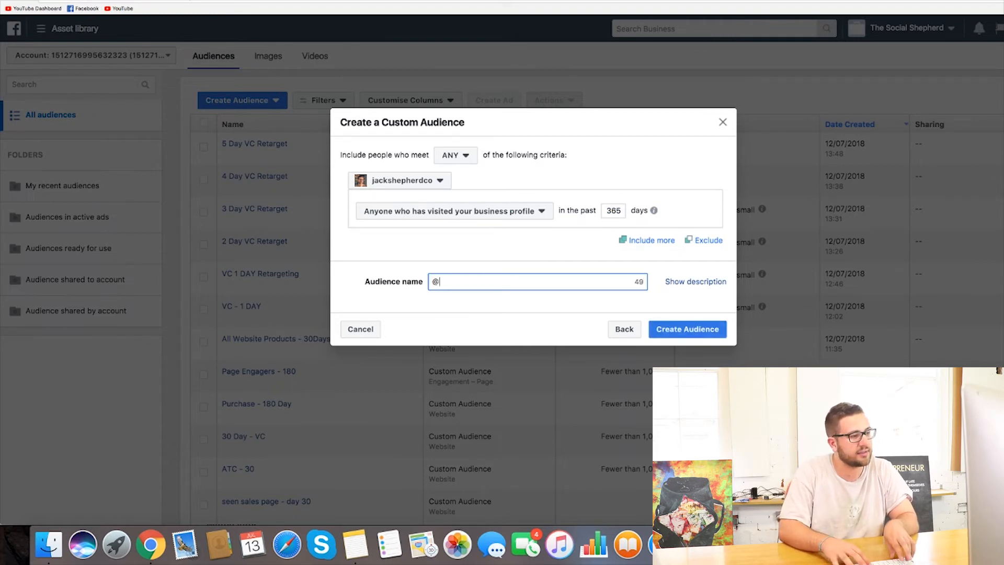
type("JackShepherdCo")
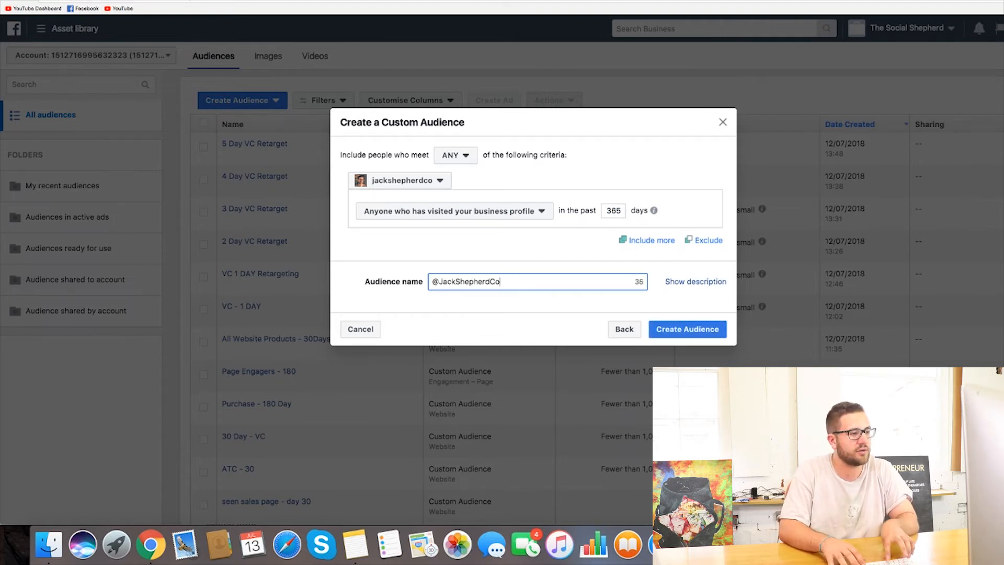
type("- Business Profile Vis")
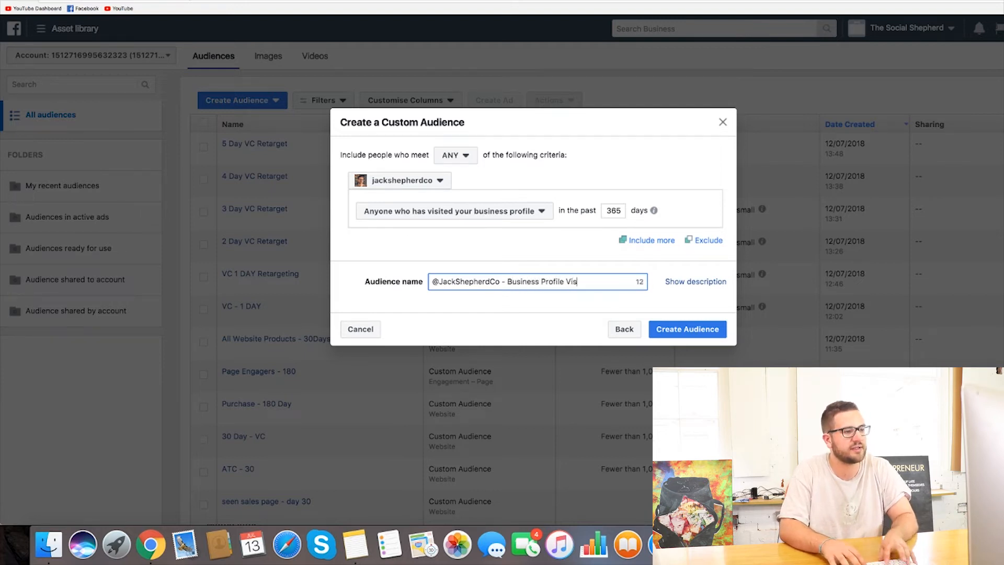
left_click(686, 328)
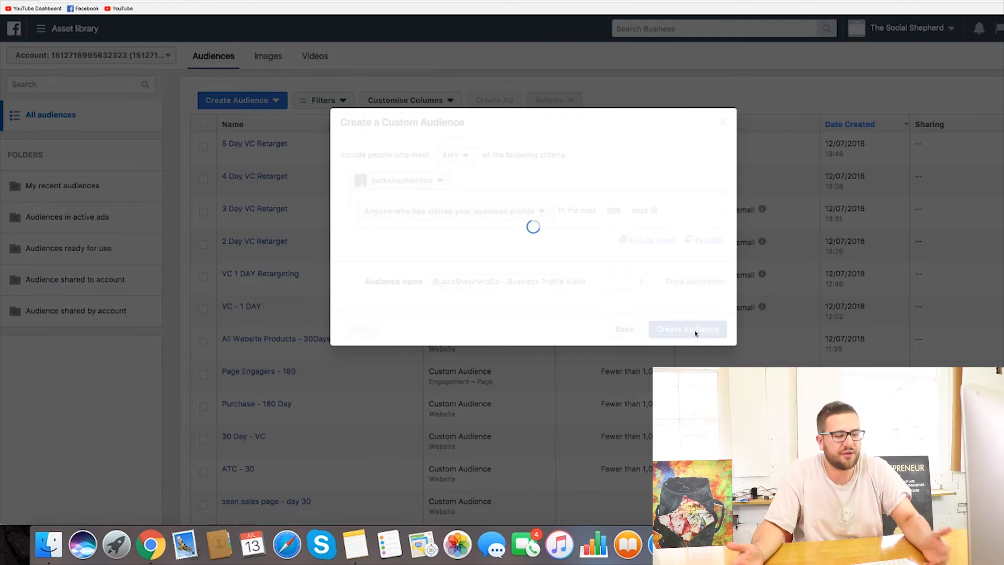
Step: Finish with Done on the 'Your Custom Audience was created' confirmation
left_click(688, 328)
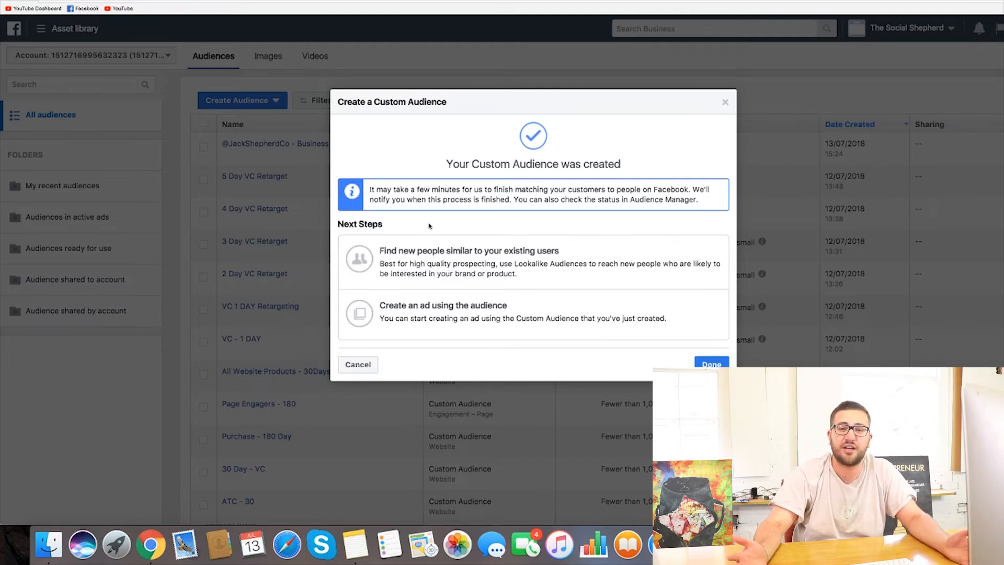
mouse_move(432, 318)
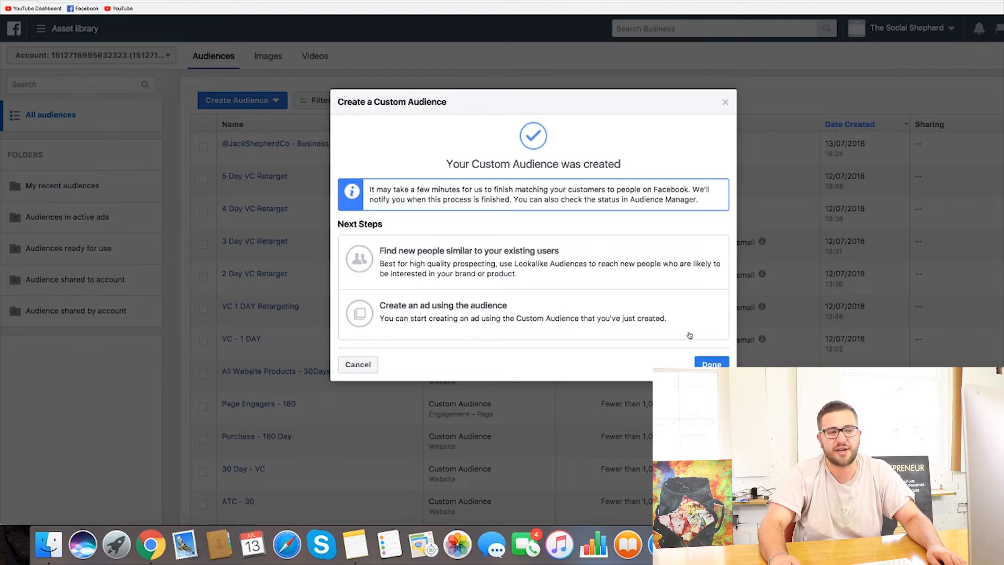
left_click(711, 364)
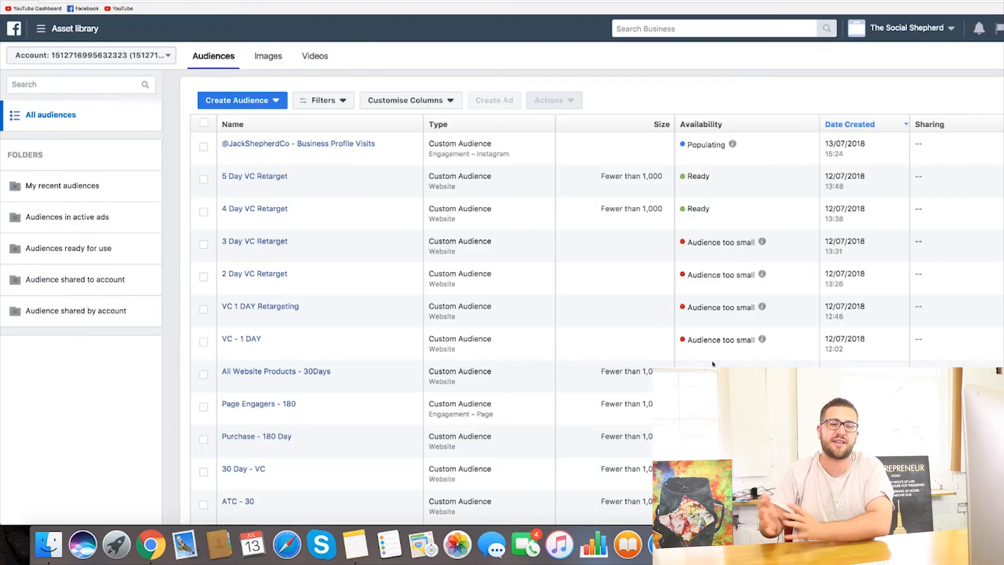